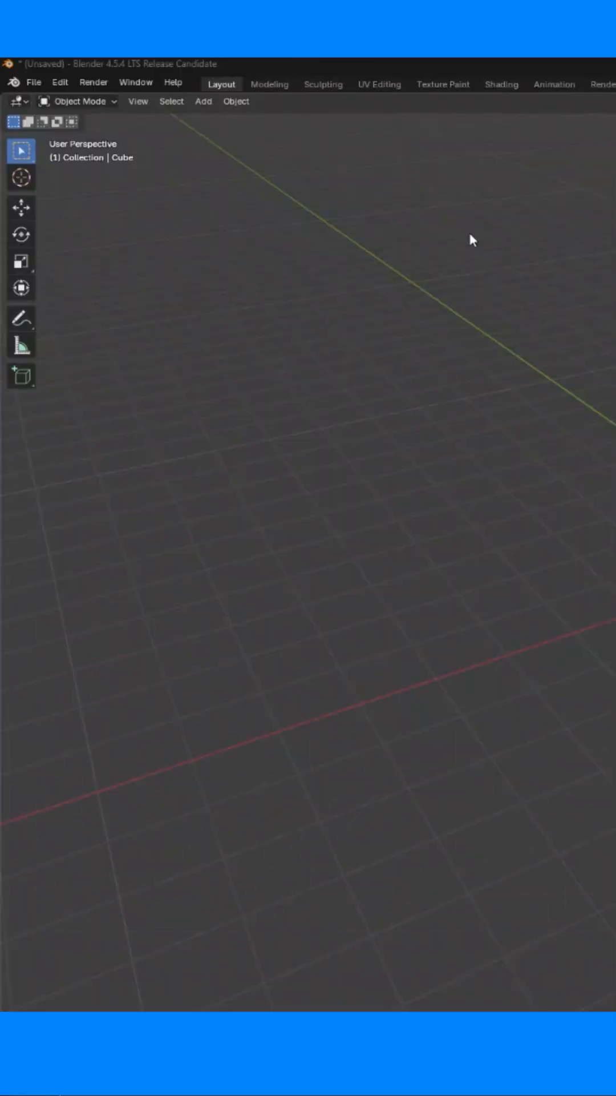
Open the Edit menu to reach Preferences
left_click(59, 82)
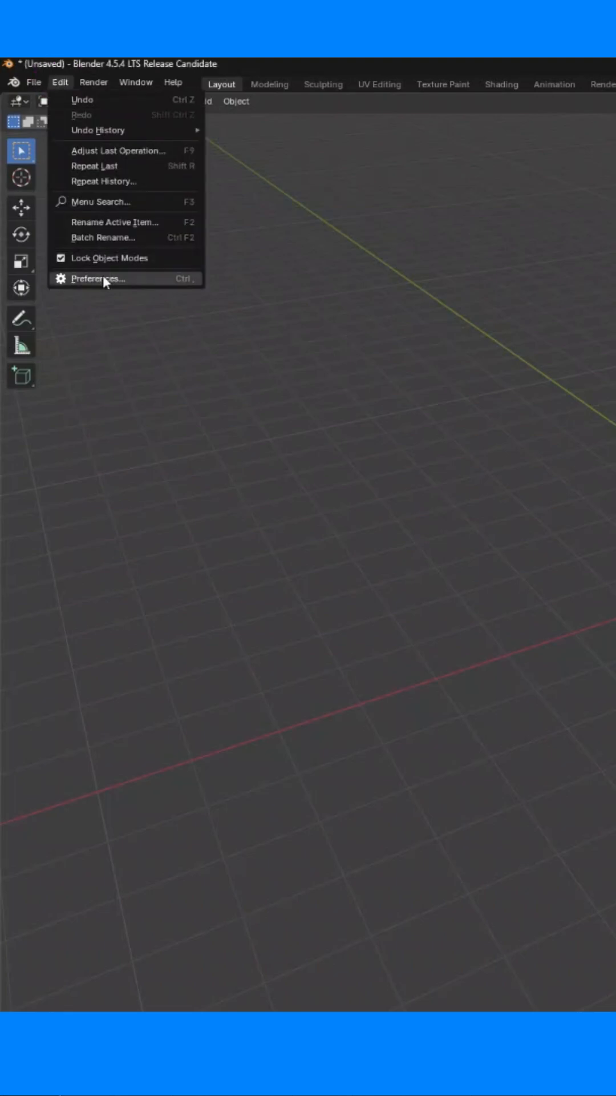
Enable the A.N.T. Landscape add-on in Preferences, found by searching 'land', then close Preferences
left_click(99, 279)
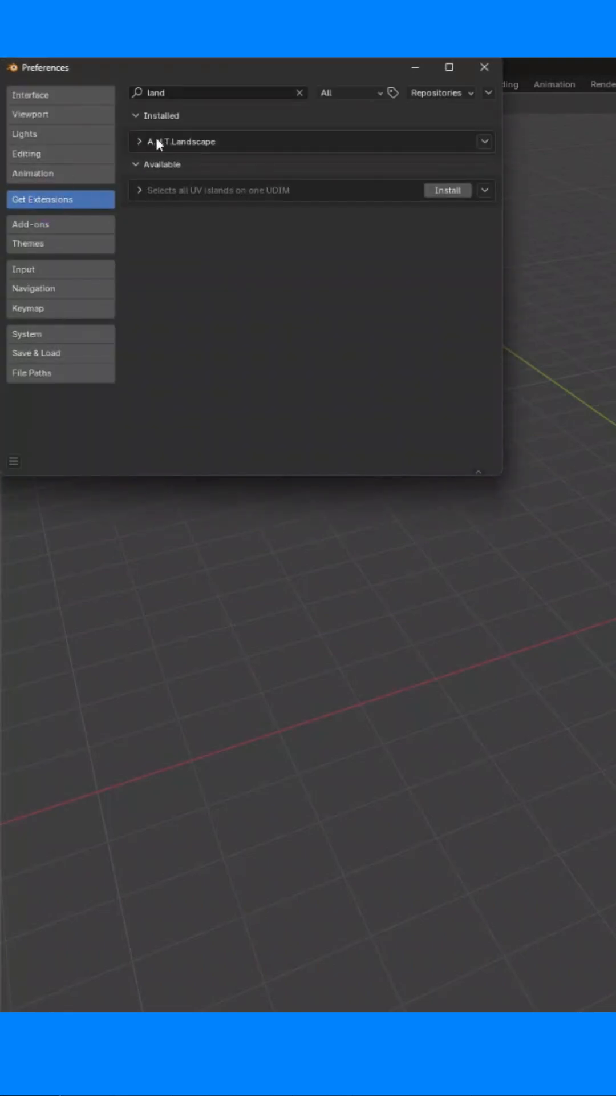
left_click(209, 93)
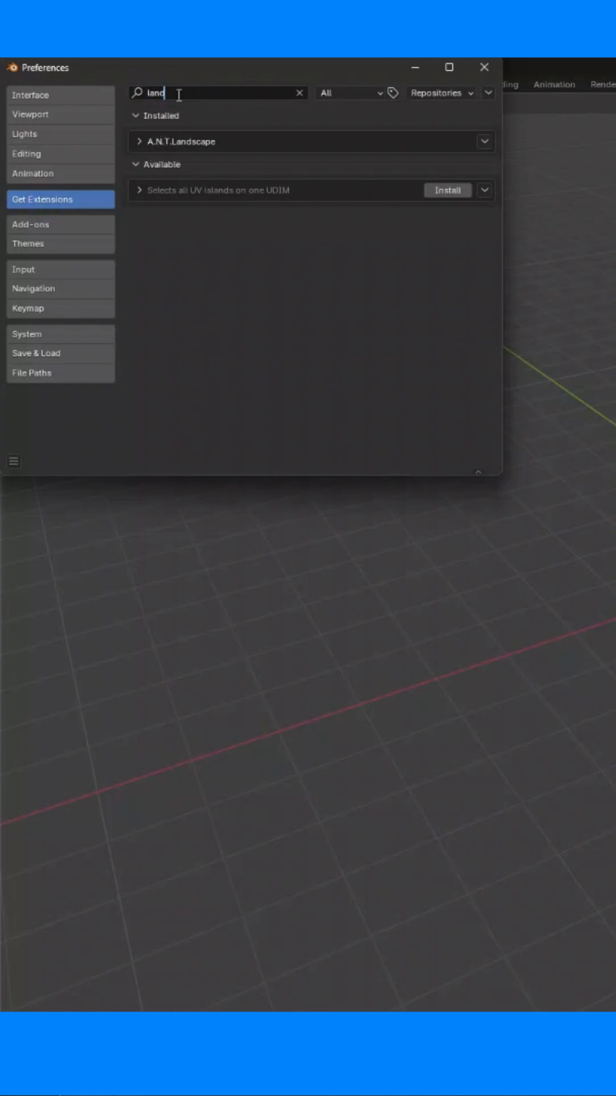
mouse_move(153, 124)
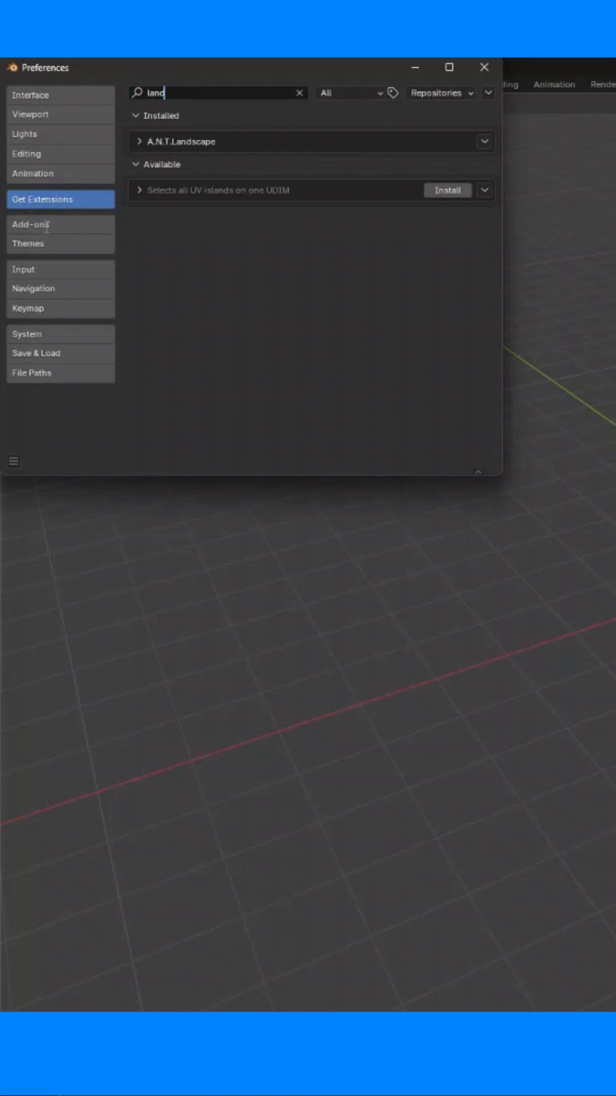
left_click(30, 224)
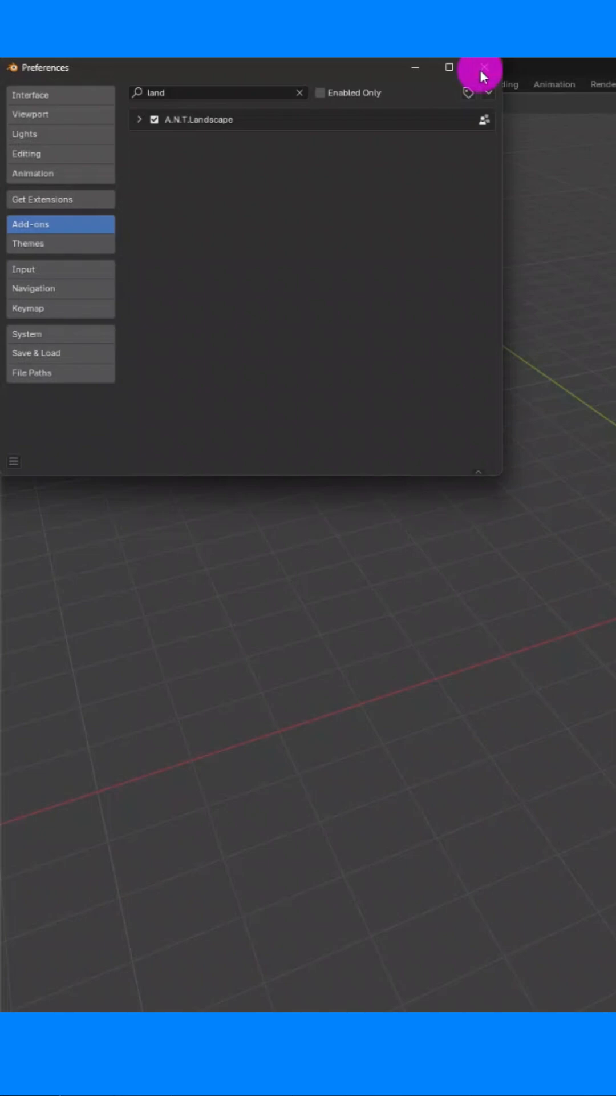
left_click(482, 68)
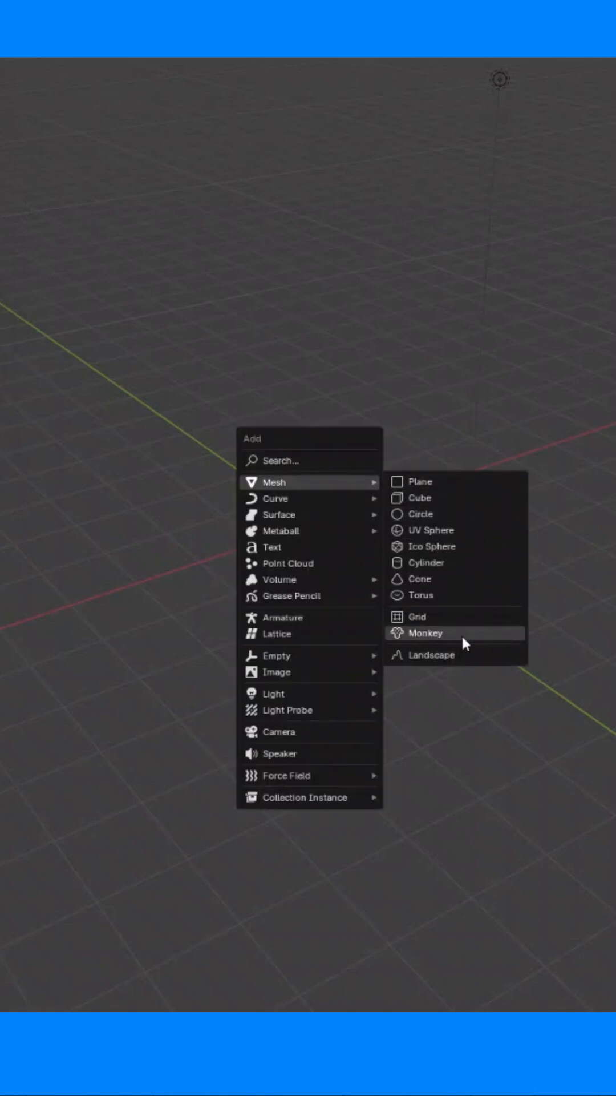
mouse_move(447, 655)
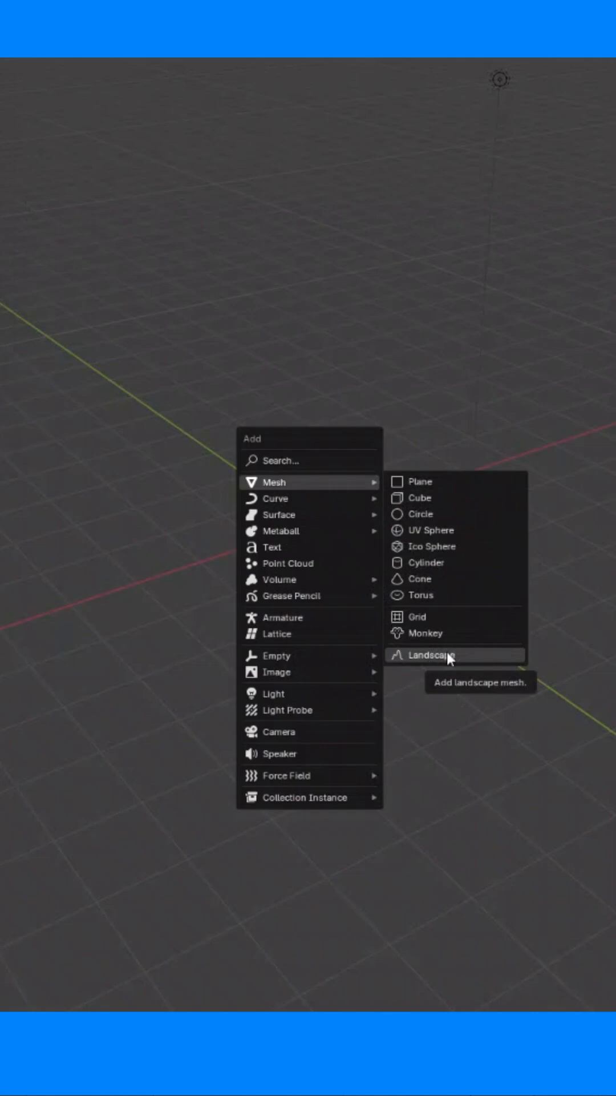
Add a Landscape mesh from the Add > Mesh menu
left_click(429, 654)
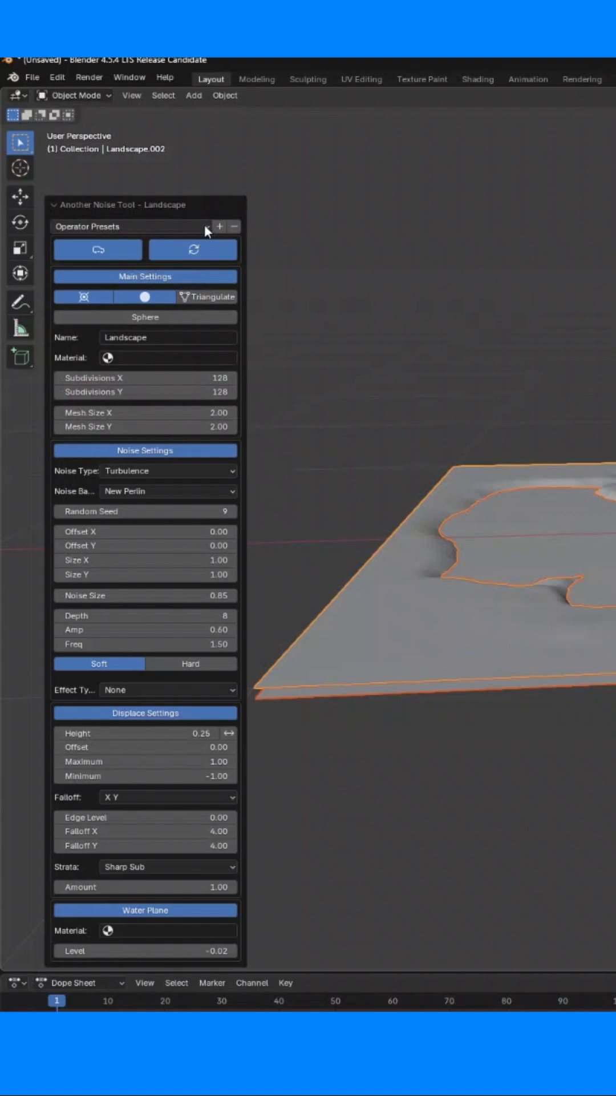
Apply a mountain terrain preset, then reopen the Operator Presets list
left_click(130, 226)
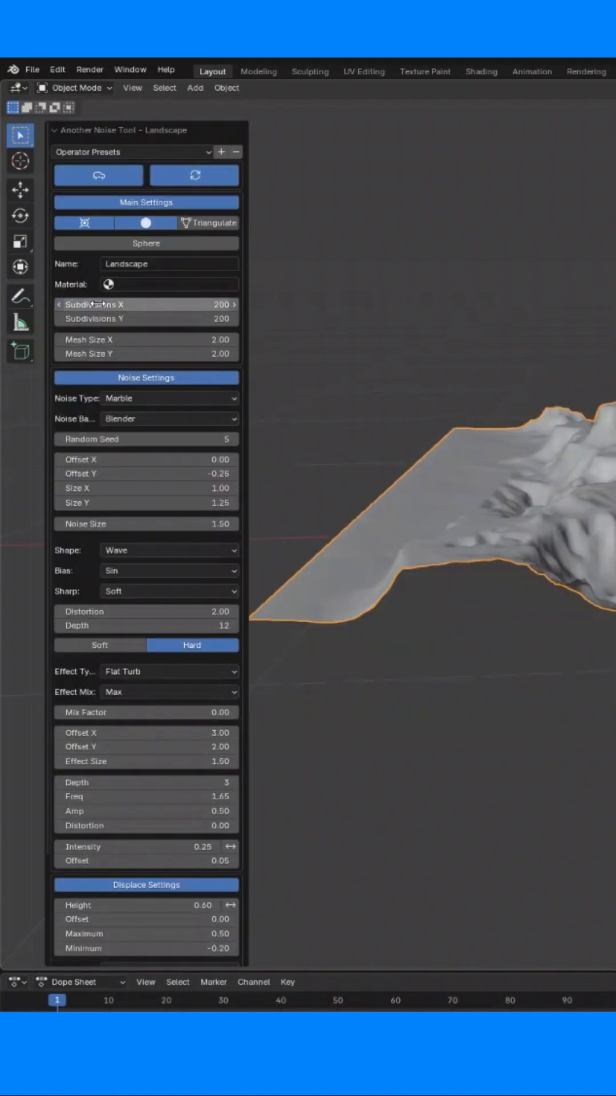
left_click(131, 155)
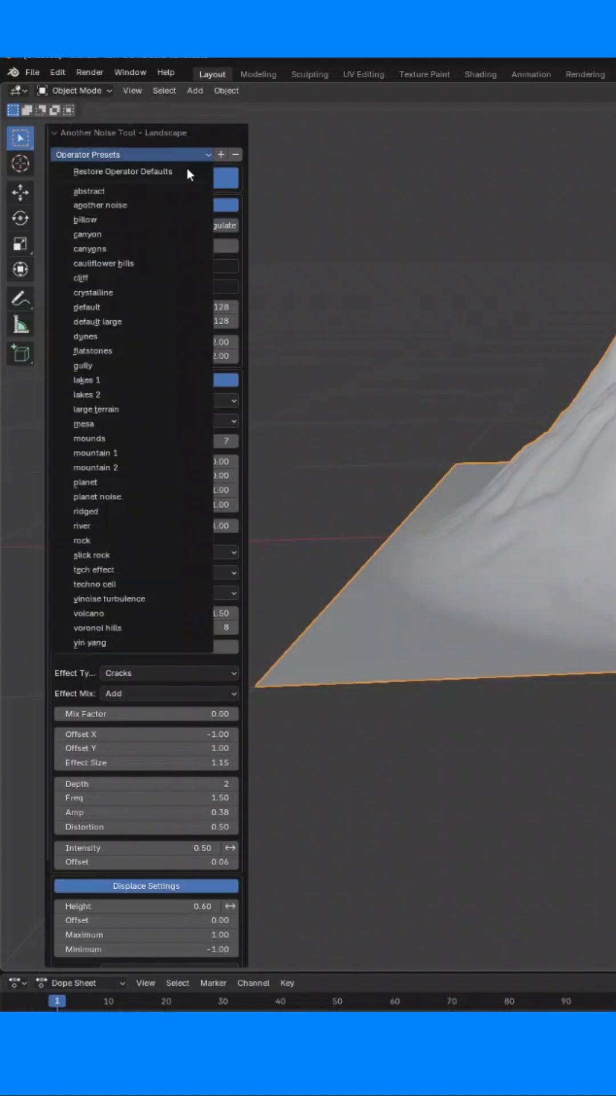